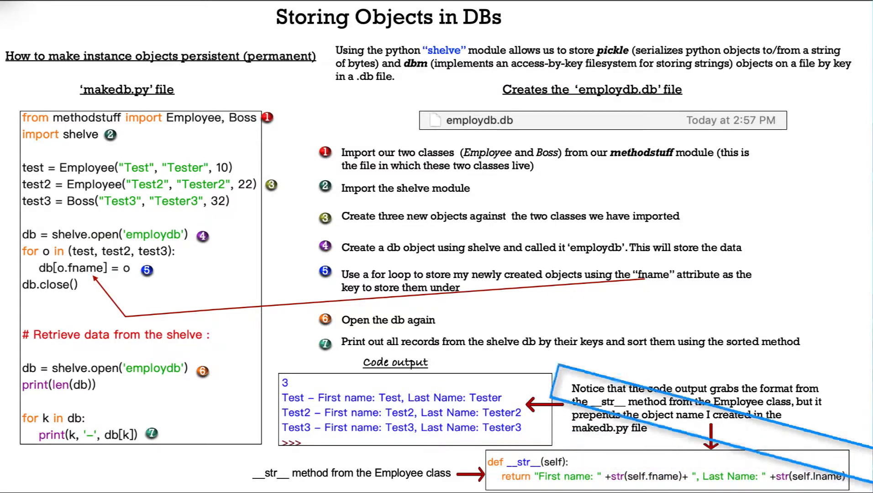
- Advance to the Class Interface Techniques slide and erase the pink circle around class Provider
{"action": "key", "text": "right"}
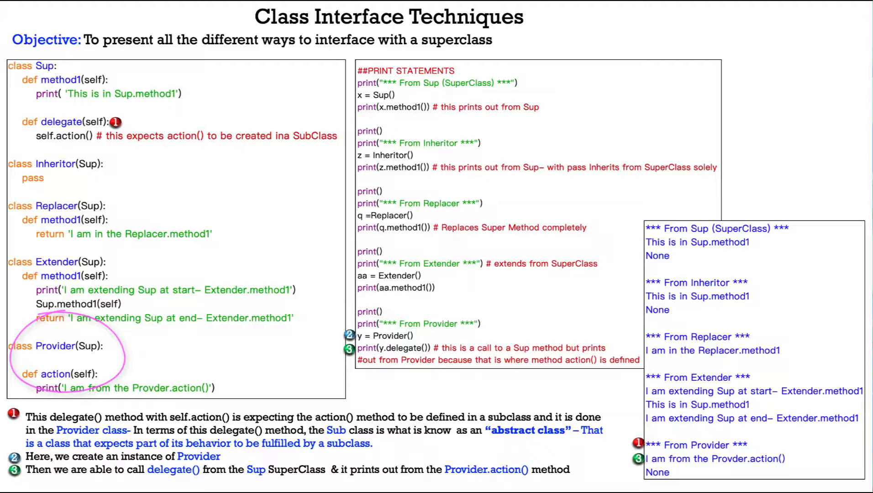
{"action": "left_click", "coordinate": [66, 345]}
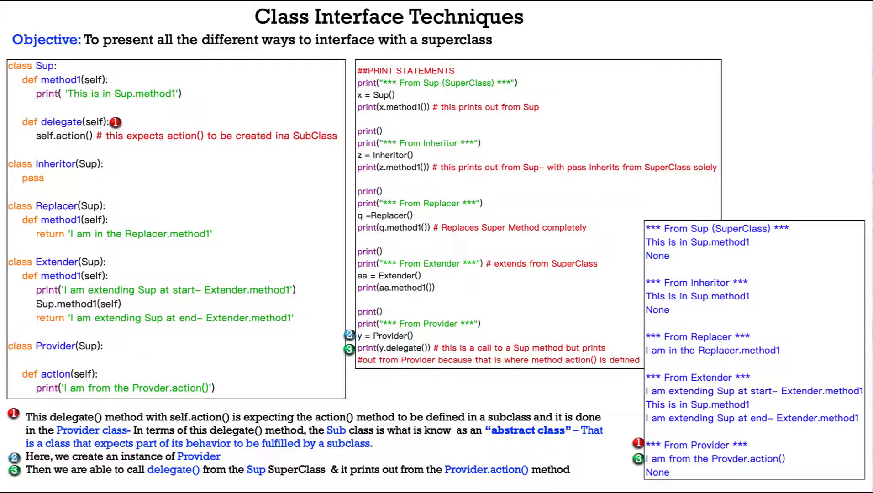